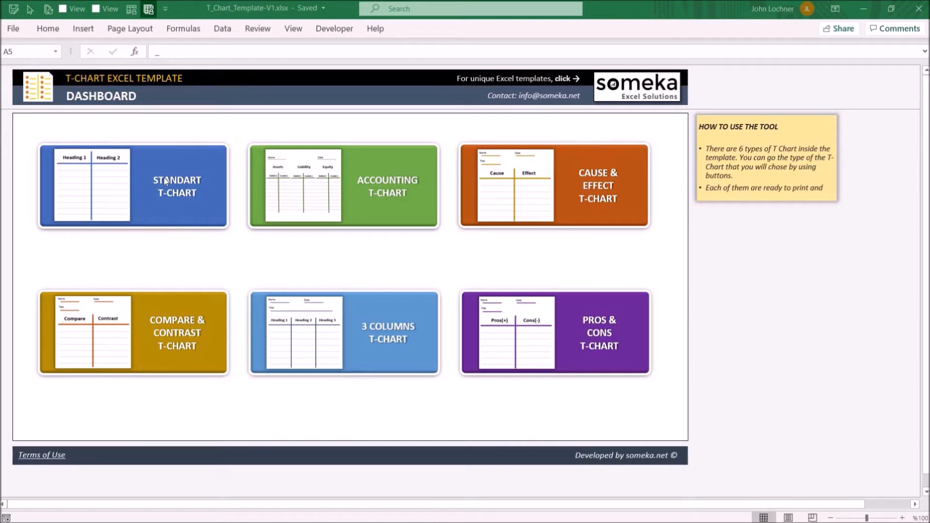
pyautogui.moveTo(527, 192)
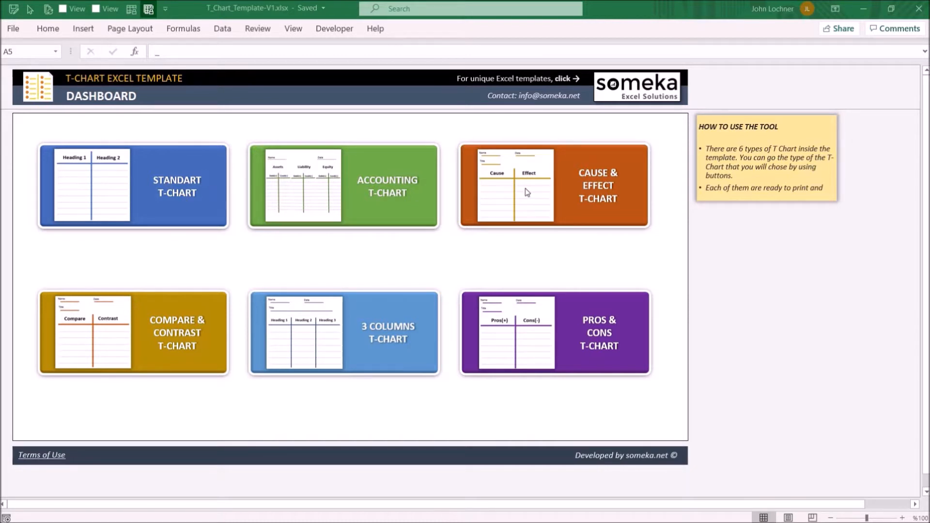
pyautogui.moveTo(181, 331)
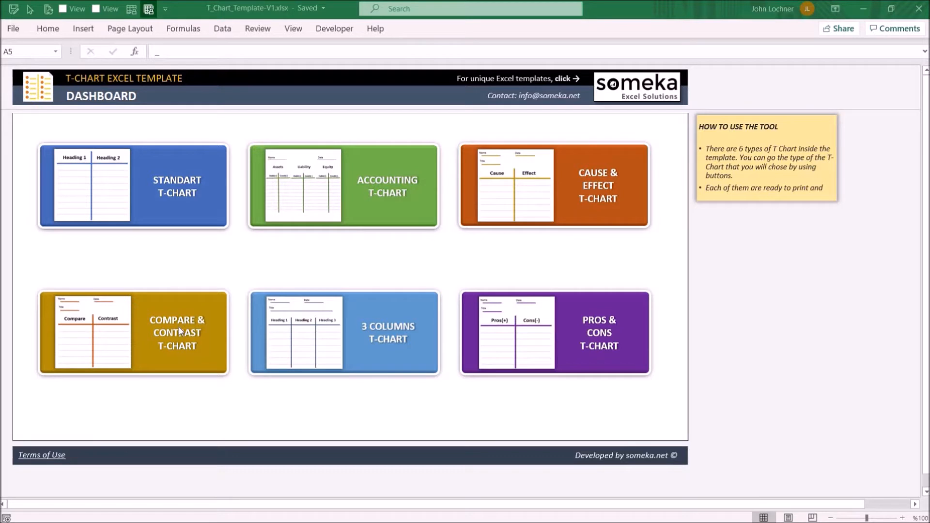
pyautogui.moveTo(371, 349)
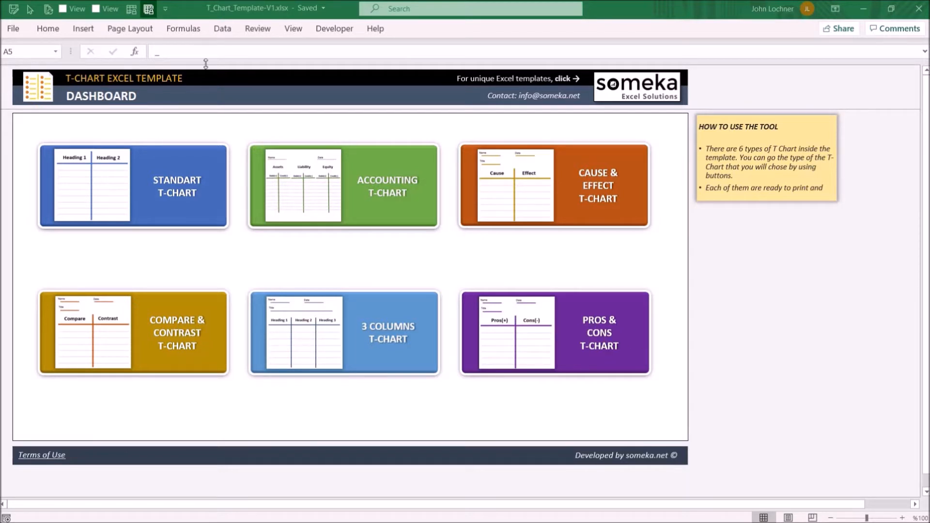
pyautogui.moveTo(156, 213)
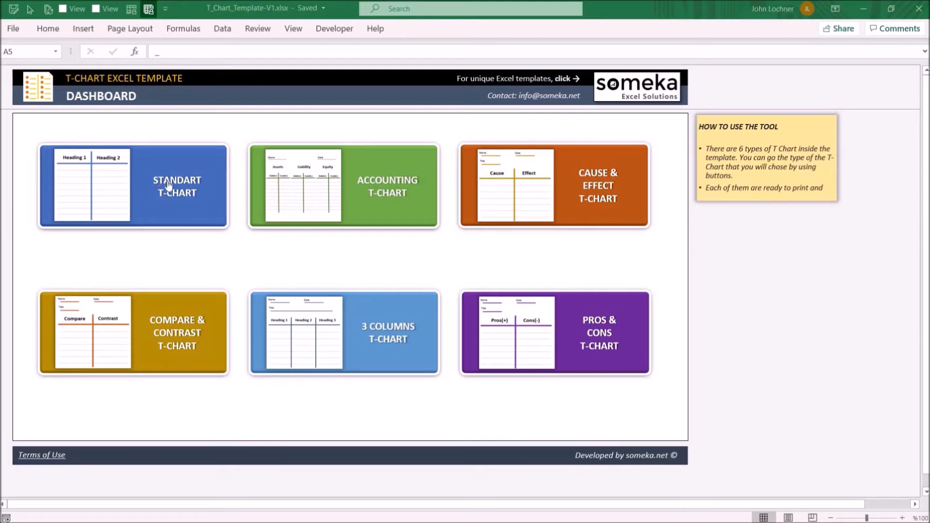
# Show the Standart T-Chart's empty Name and Date entry areas above its two headings.
pyautogui.click(133, 186)
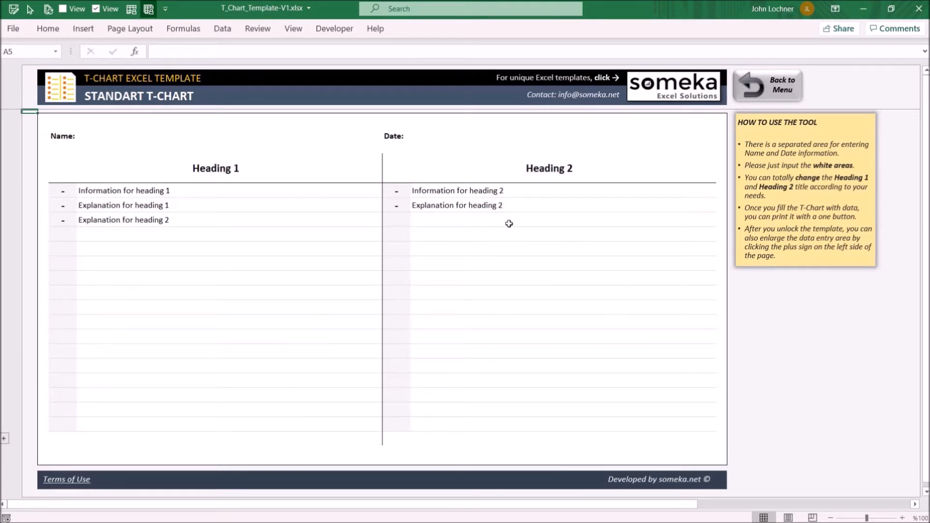
pyautogui.moveTo(485, 227)
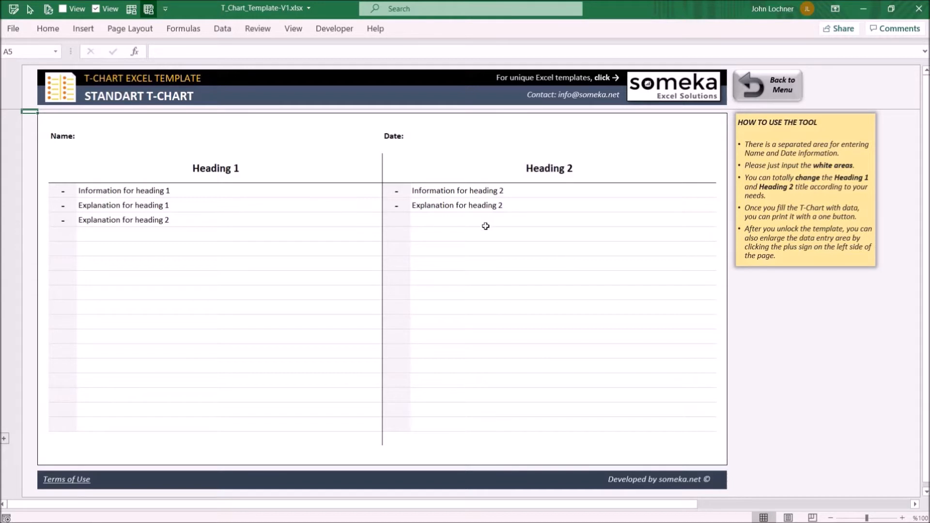
pyautogui.moveTo(474, 230)
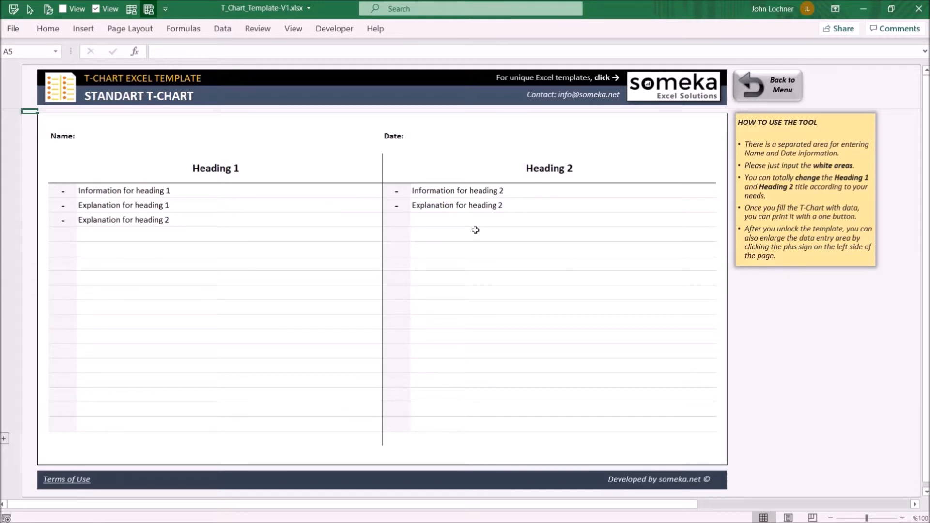
pyautogui.moveTo(475, 156)
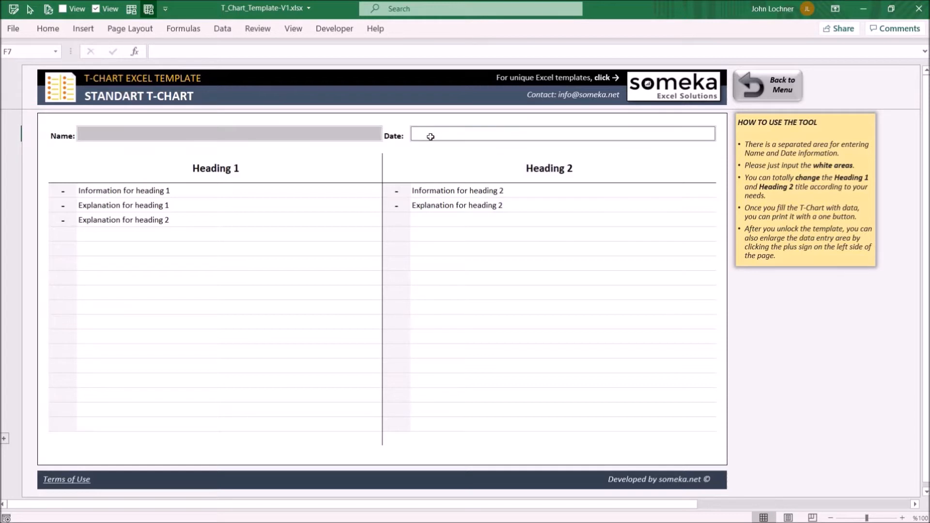
pyautogui.moveTo(215, 168); pyautogui.dragTo(548, 191)
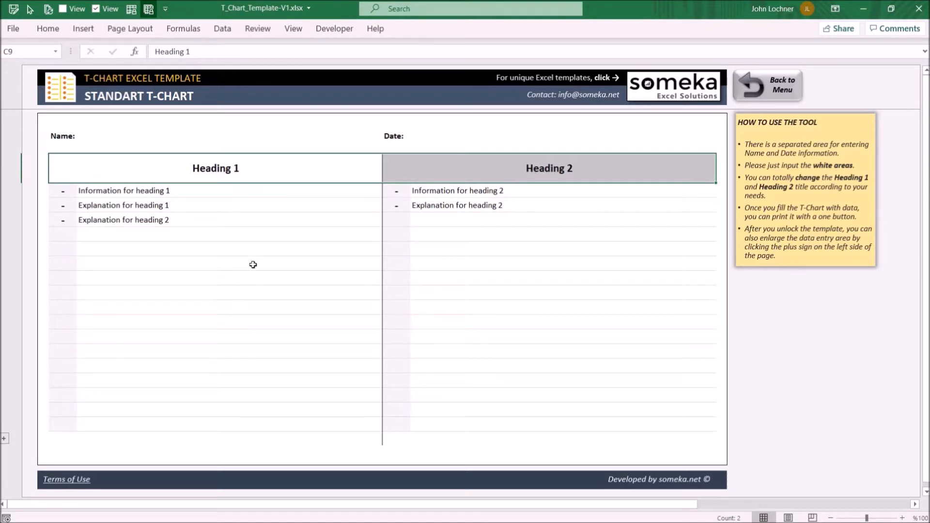
pyautogui.moveTo(274, 195)
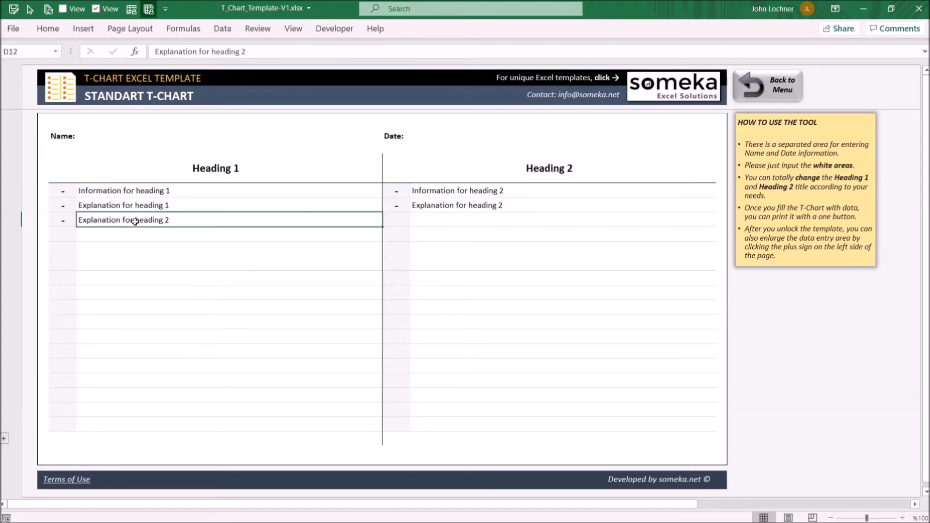
pyautogui.moveTo(181, 217)
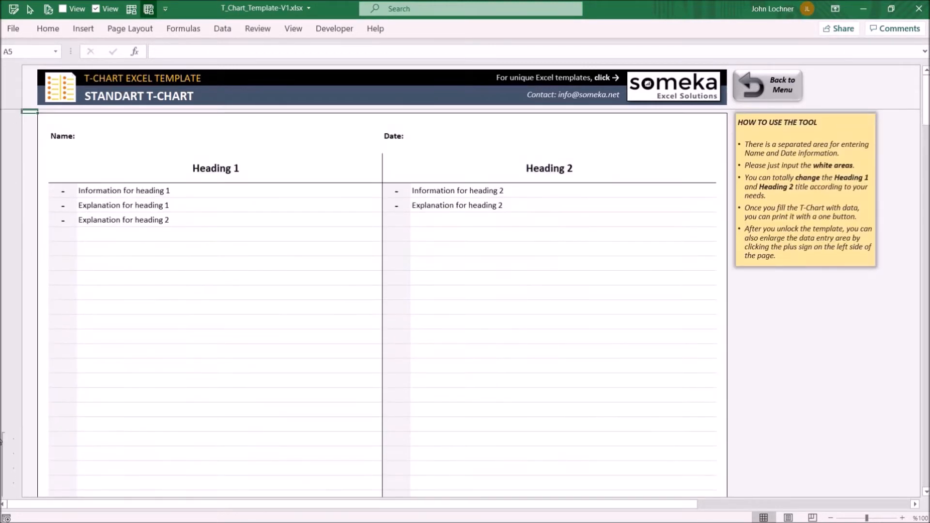
pyautogui.moveTo(229, 253)
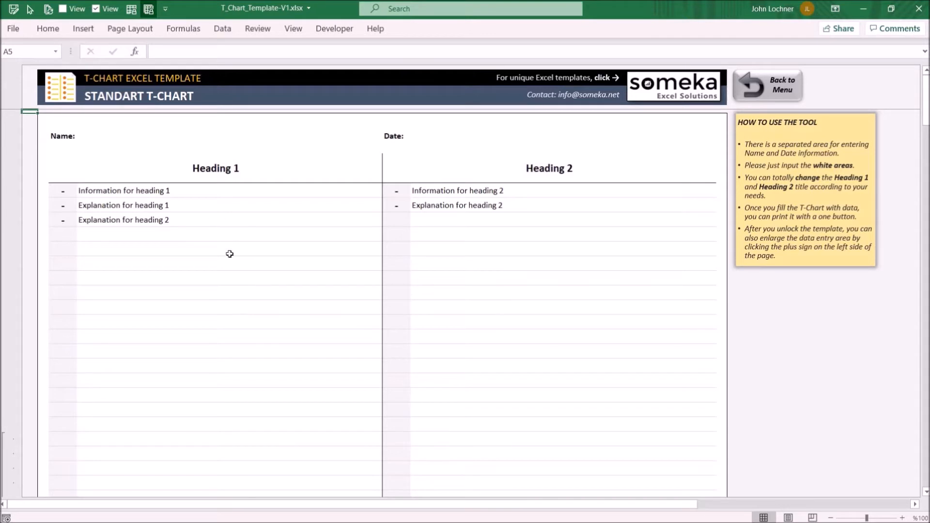
pyautogui.moveTo(269, 305)
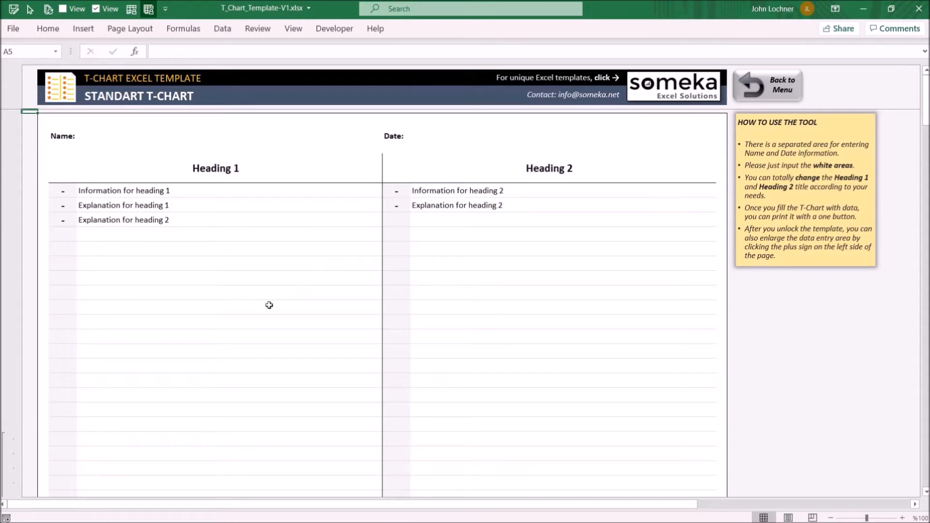
pyautogui.moveTo(277, 308)
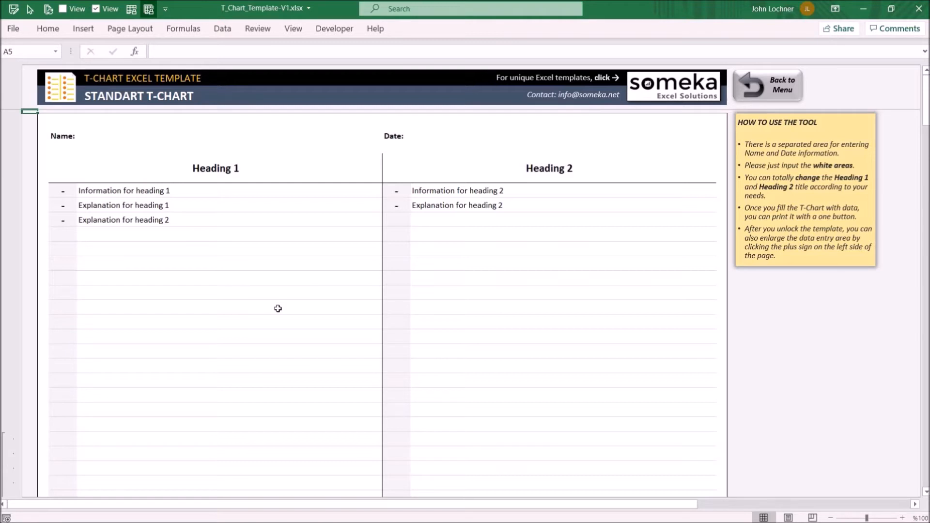
pyautogui.moveTo(323, 320)
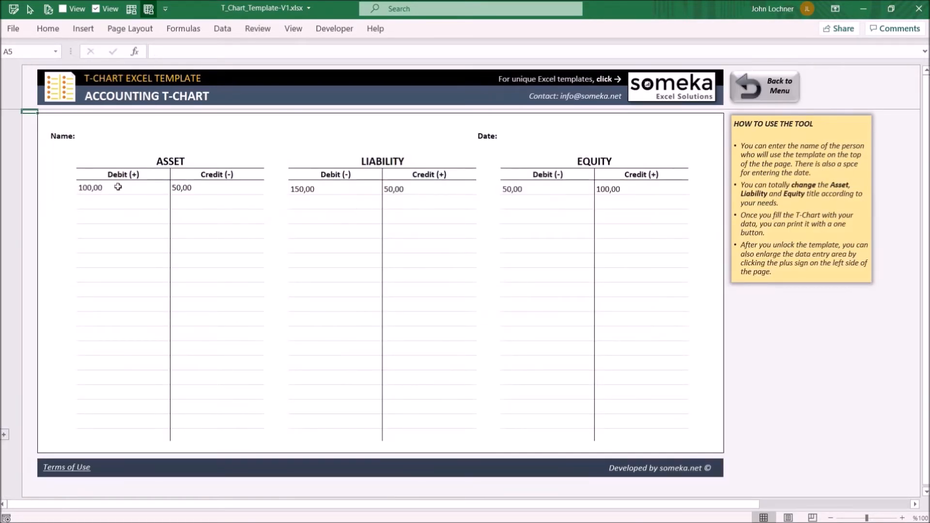
pyautogui.moveTo(165, 380)
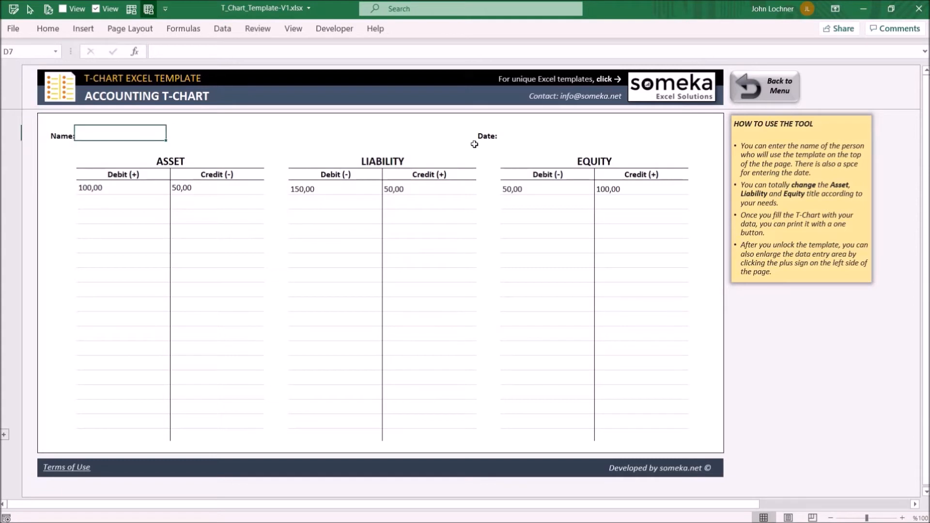
# Select the Name input cell on the Accounting T-Chart sheet.
pyautogui.click(545, 133)
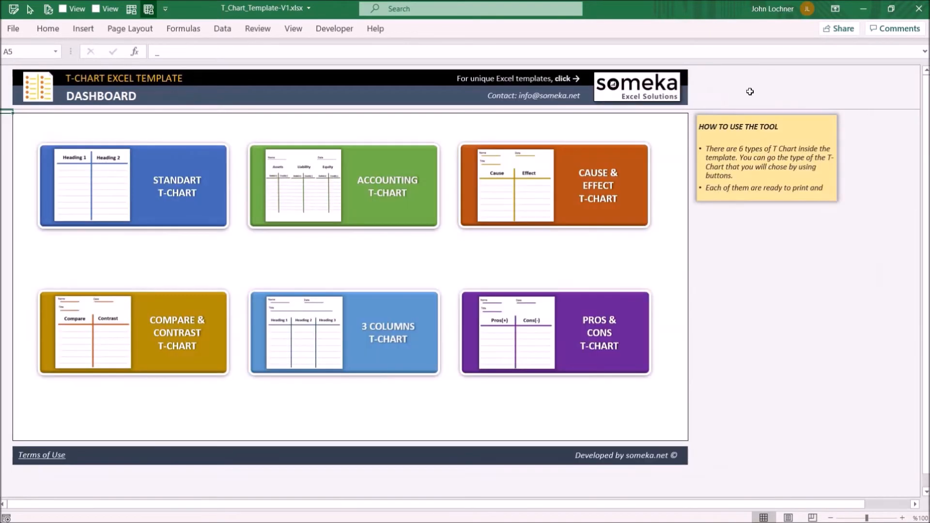
pyautogui.moveTo(521, 186)
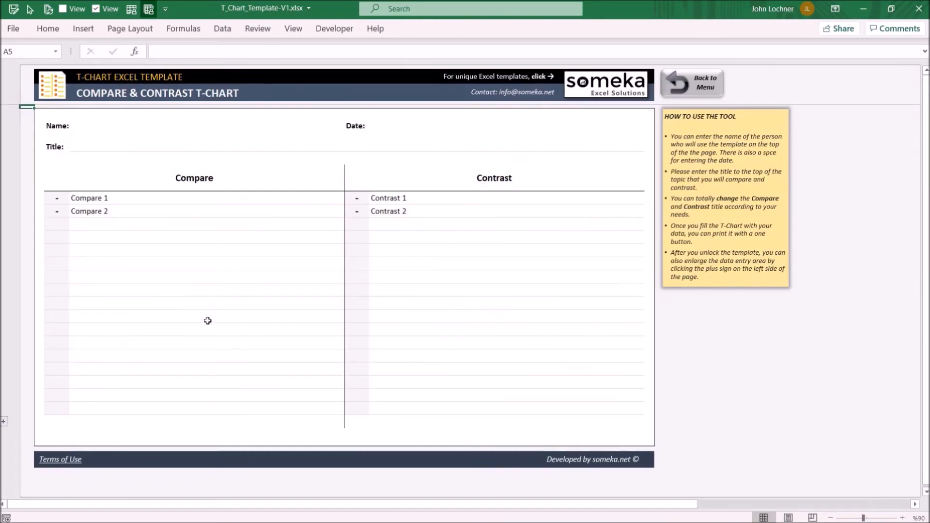
pyautogui.moveTo(369, 273)
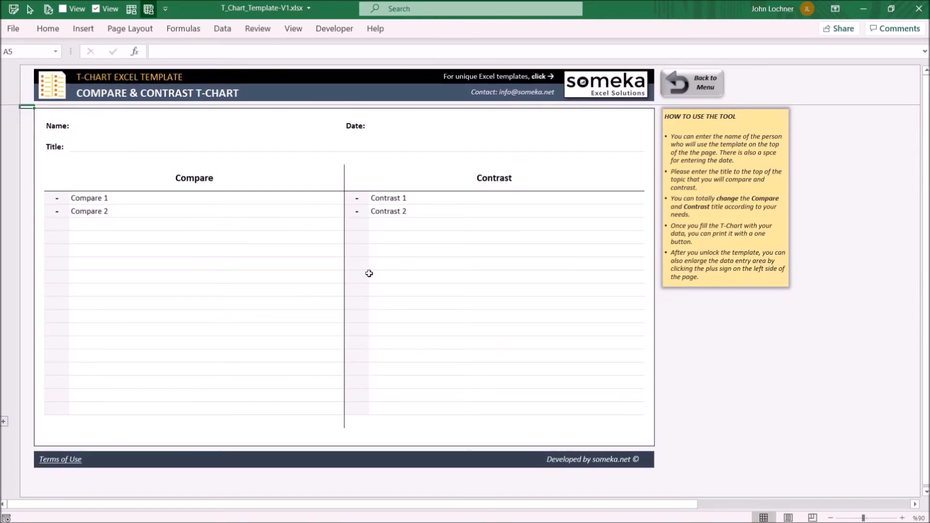
pyautogui.moveTo(378, 271)
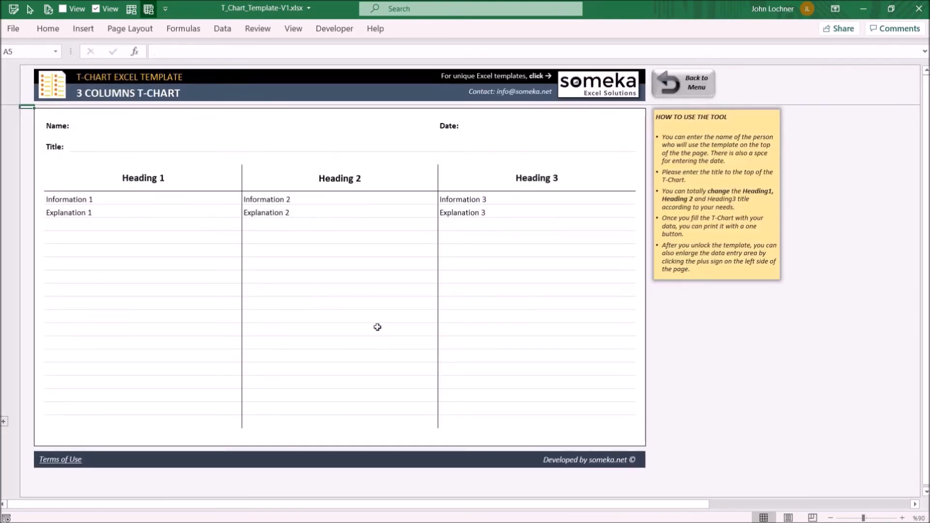
pyautogui.moveTo(266, 150)
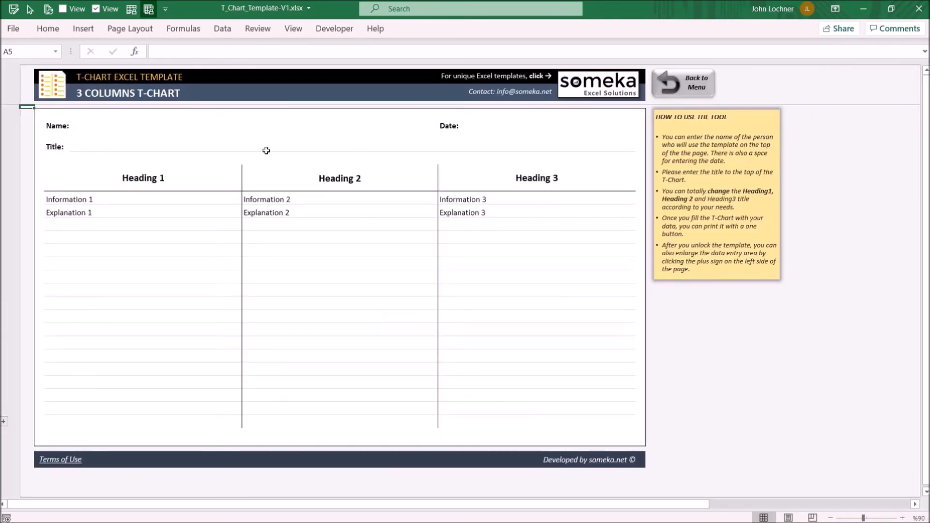
pyautogui.moveTo(514, 165)
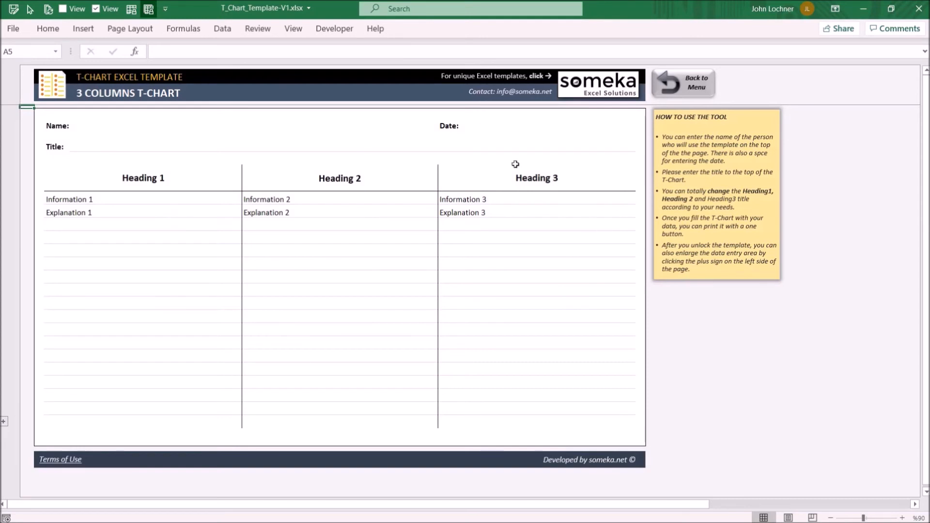
pyautogui.moveTo(663, 127)
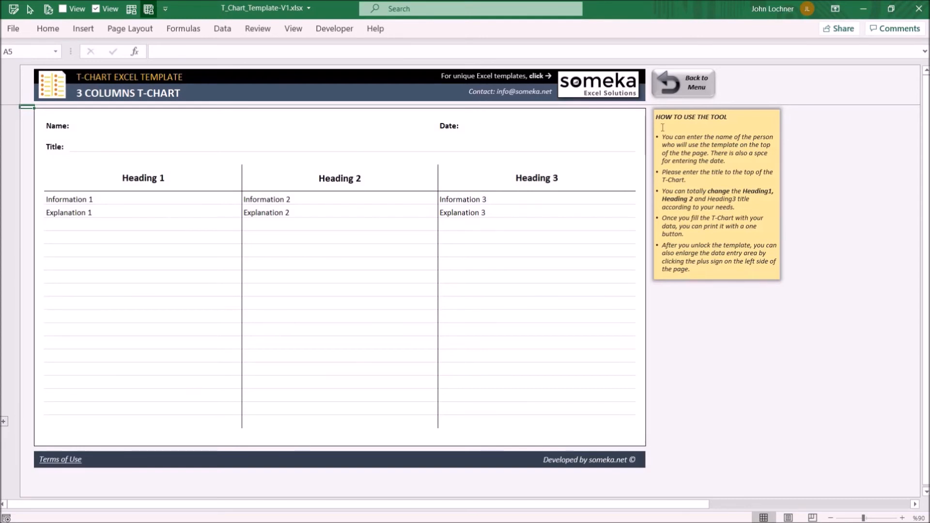
# Go back to the menu listing the six T-Chart types.
pyautogui.click(682, 83)
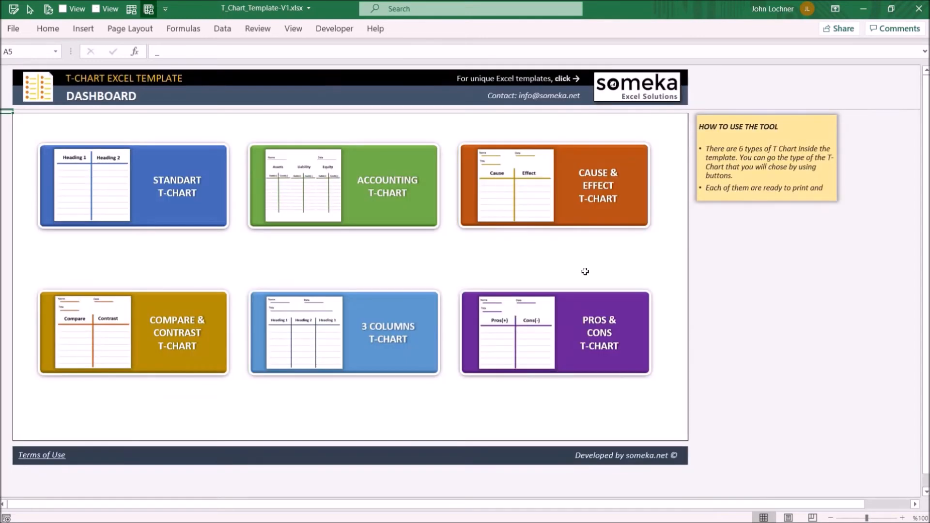
pyautogui.click(553, 332)
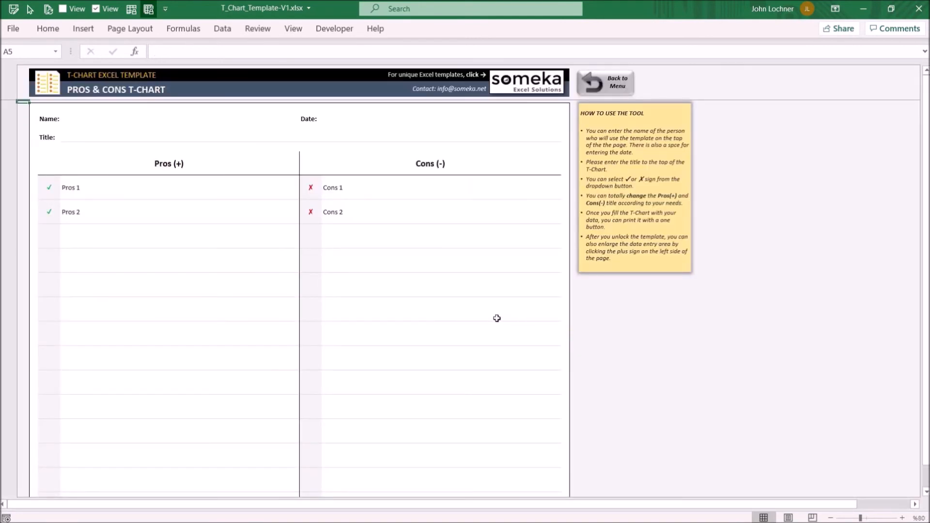
pyautogui.moveTo(225, 360)
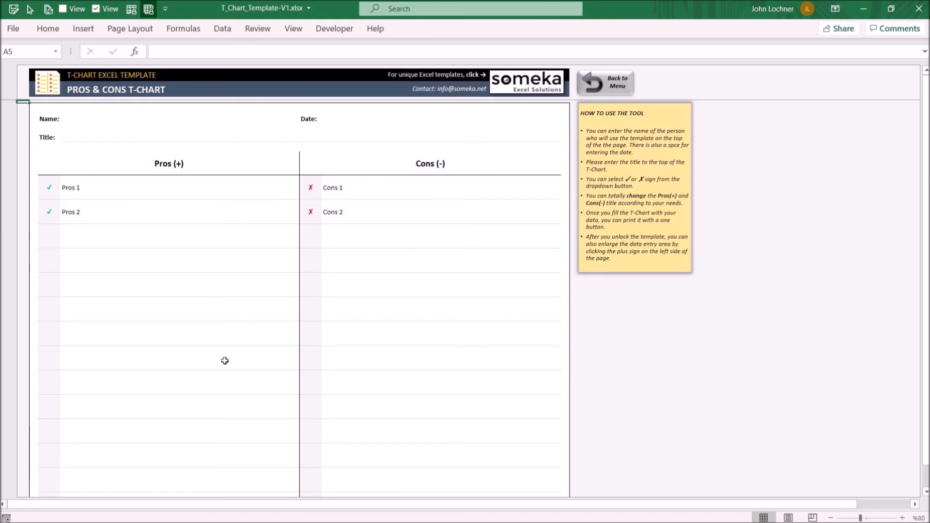
pyautogui.moveTo(438, 410)
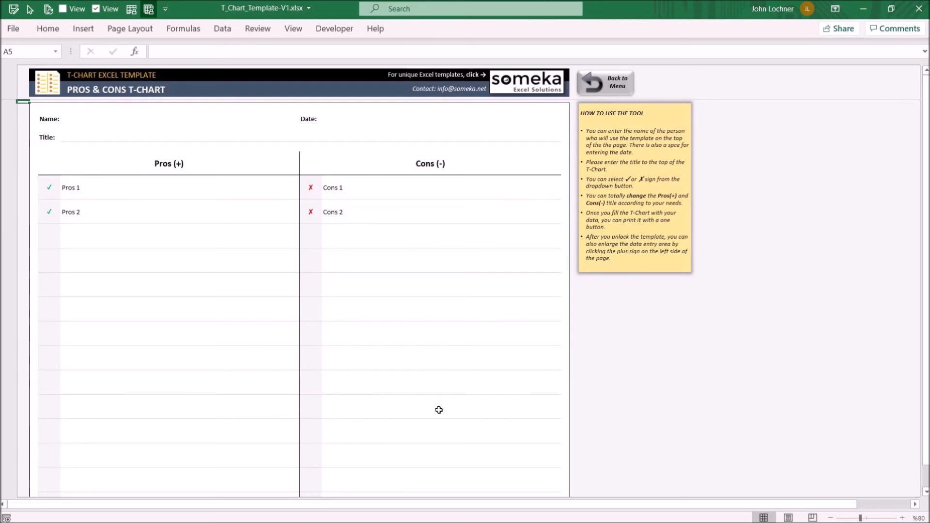
pyautogui.moveTo(147, 255)
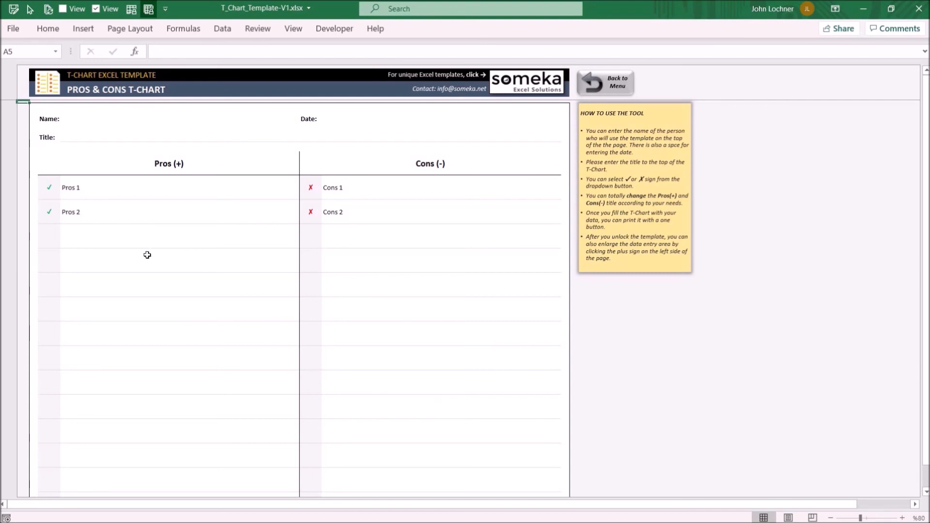
pyautogui.click(50, 235)
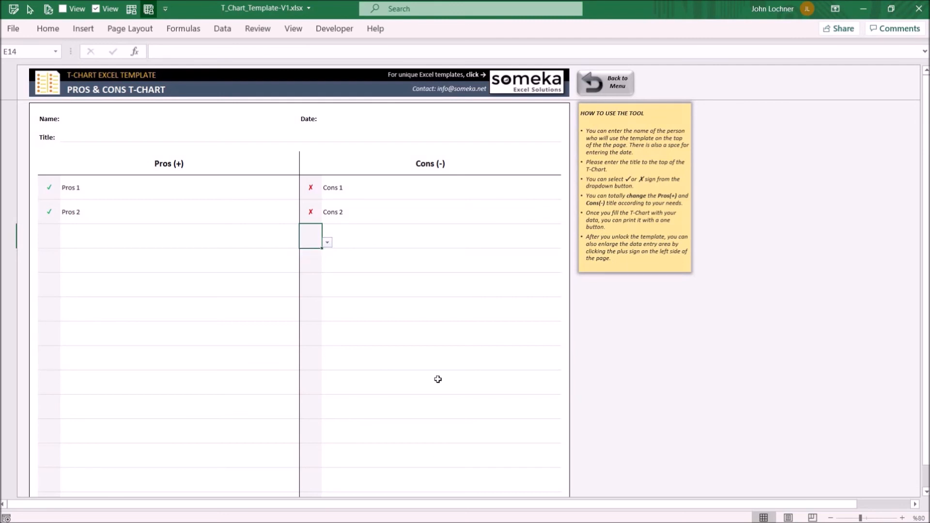
pyautogui.moveTo(630, 88)
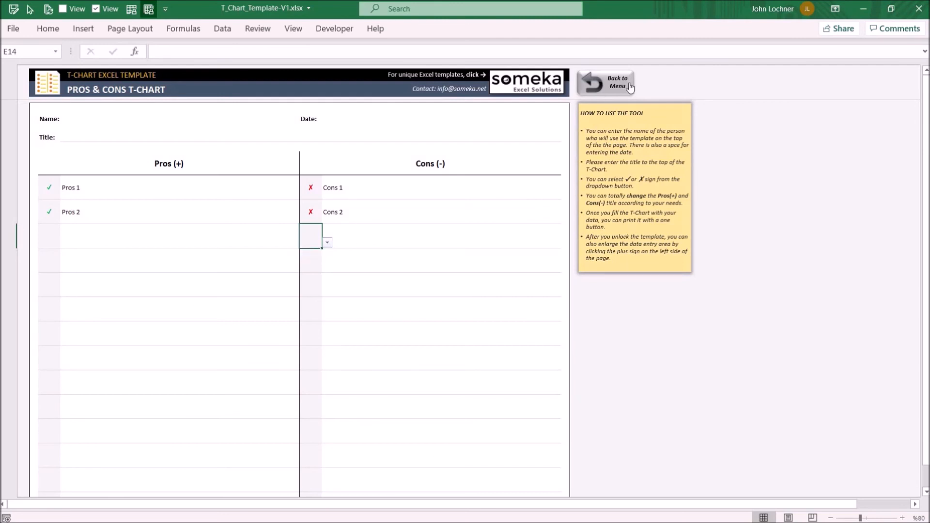
pyautogui.click(605, 82)
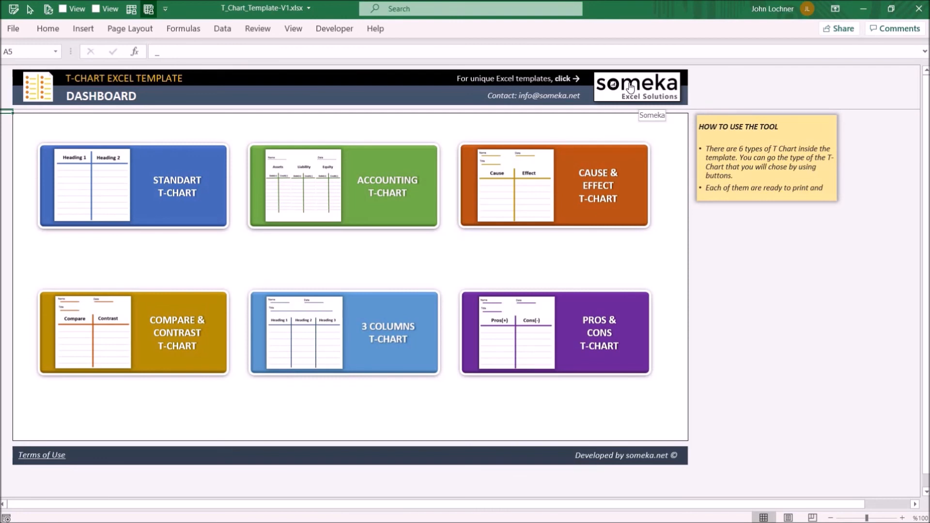